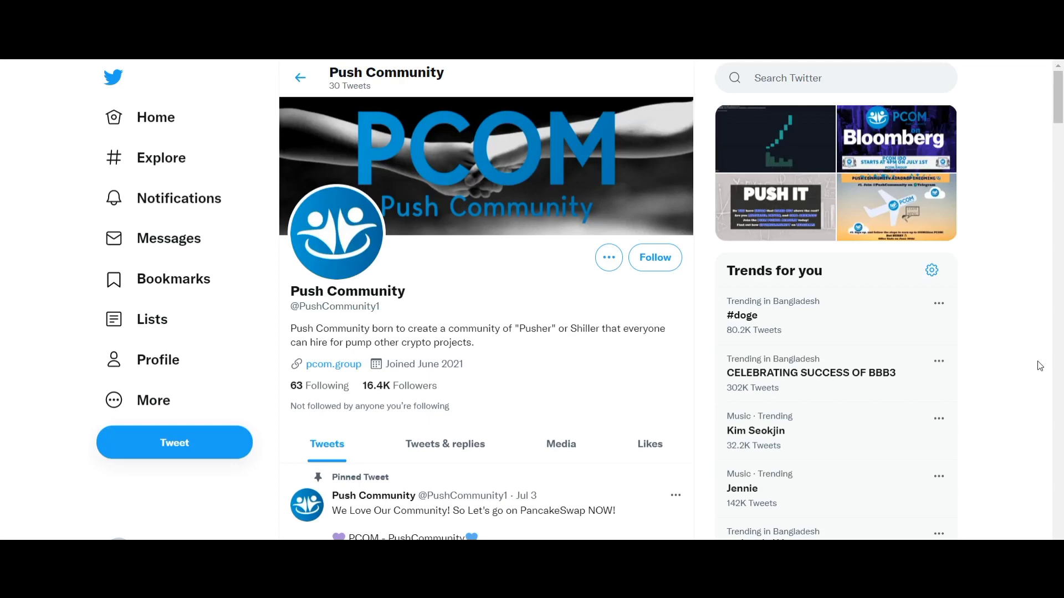
{"action": "scroll", "scroll_direction": "down", "scroll_amount": 3}
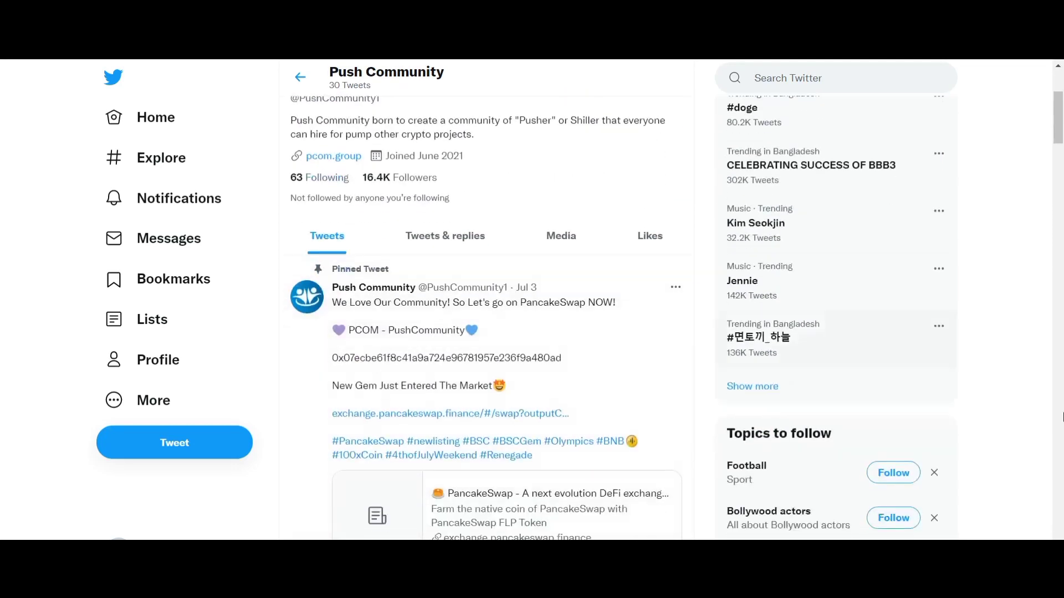
{"action": "scroll", "scroll_direction": "down", "scroll_amount": 3}
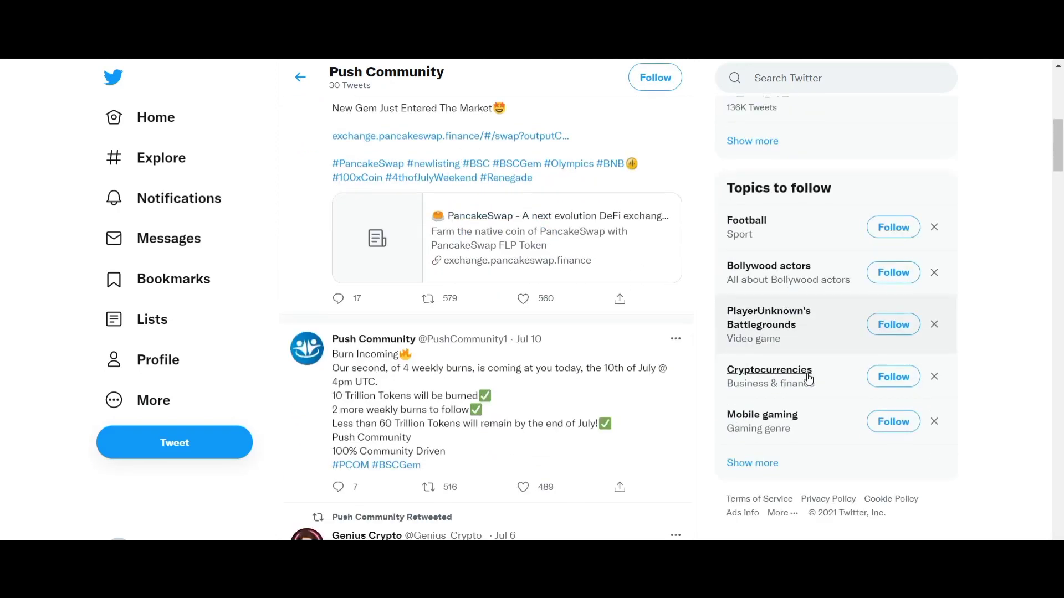
{"action": "mouse_move", "coordinate": [1027, 416]}
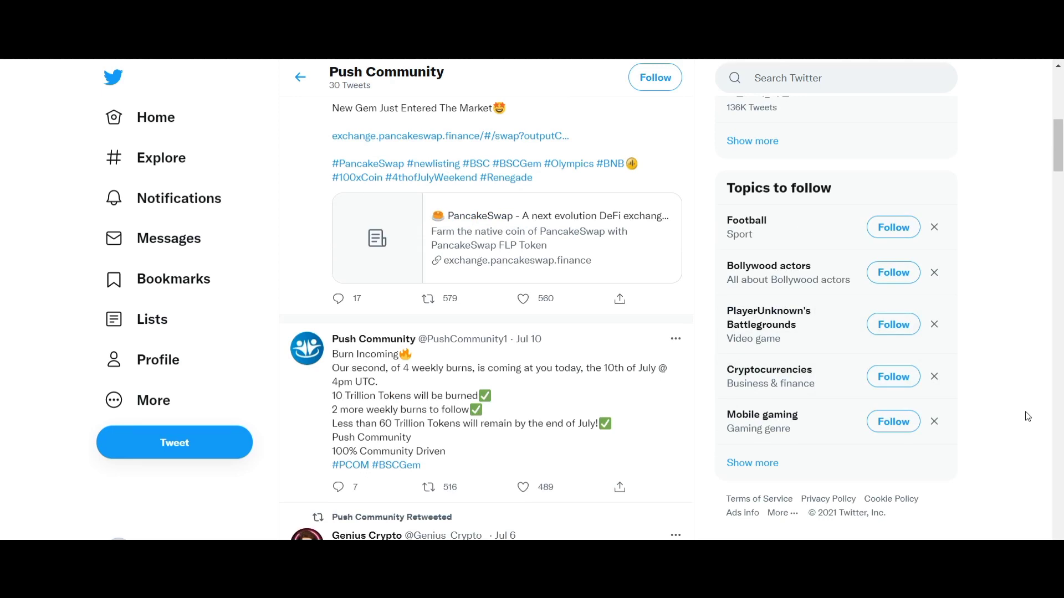
{"action": "scroll", "scroll_direction": "down", "scroll_amount": 3}
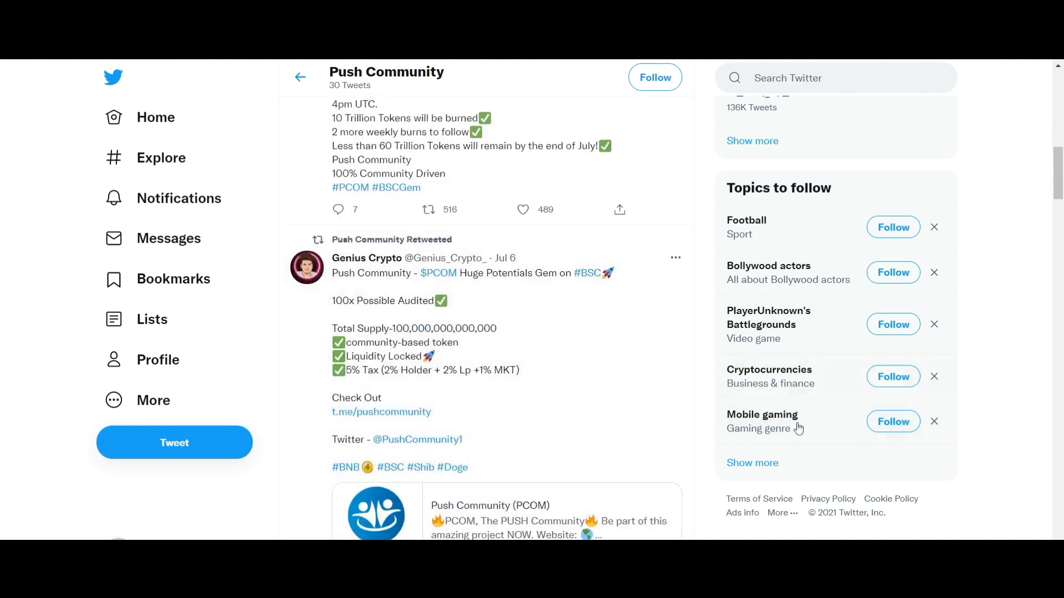
{"action": "scroll", "scroll_direction": "down", "scroll_amount": 3}
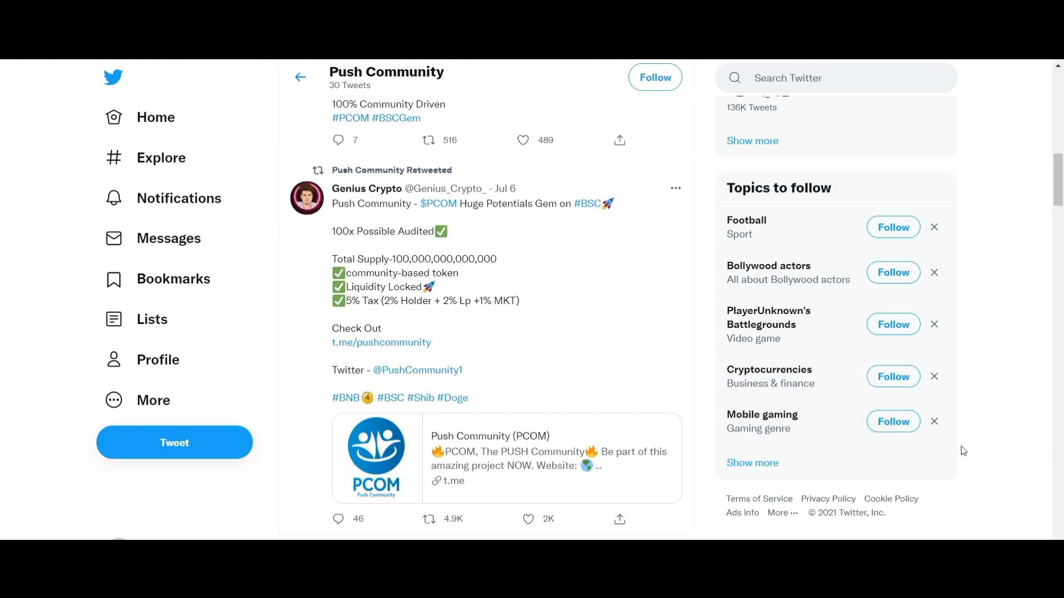
{"action": "scroll", "scroll_direction": "down", "scroll_amount": 3}
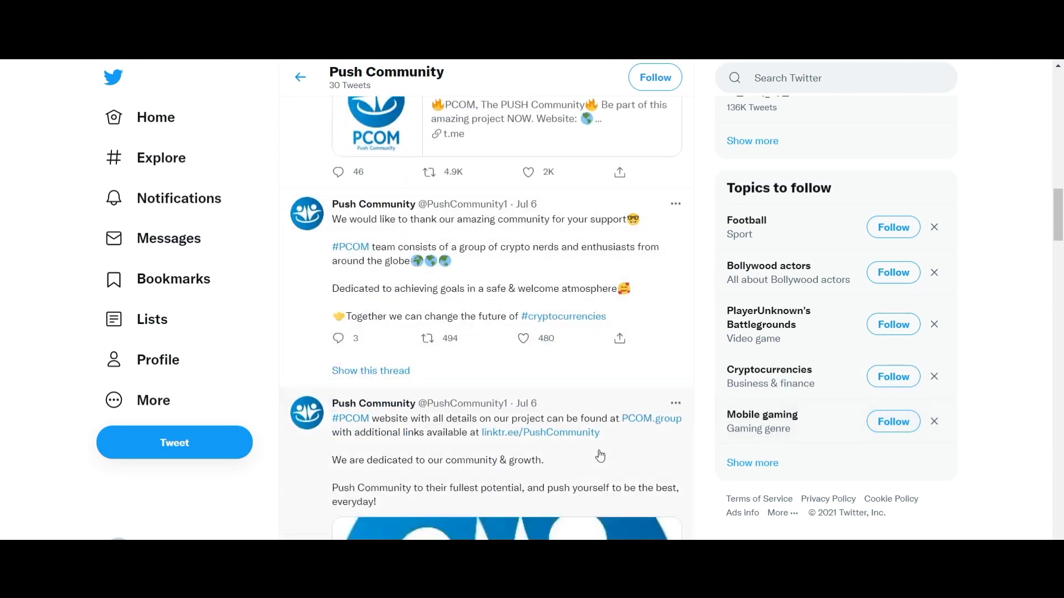
{"action": "scroll", "scroll_direction": "down", "scroll_amount": 3}
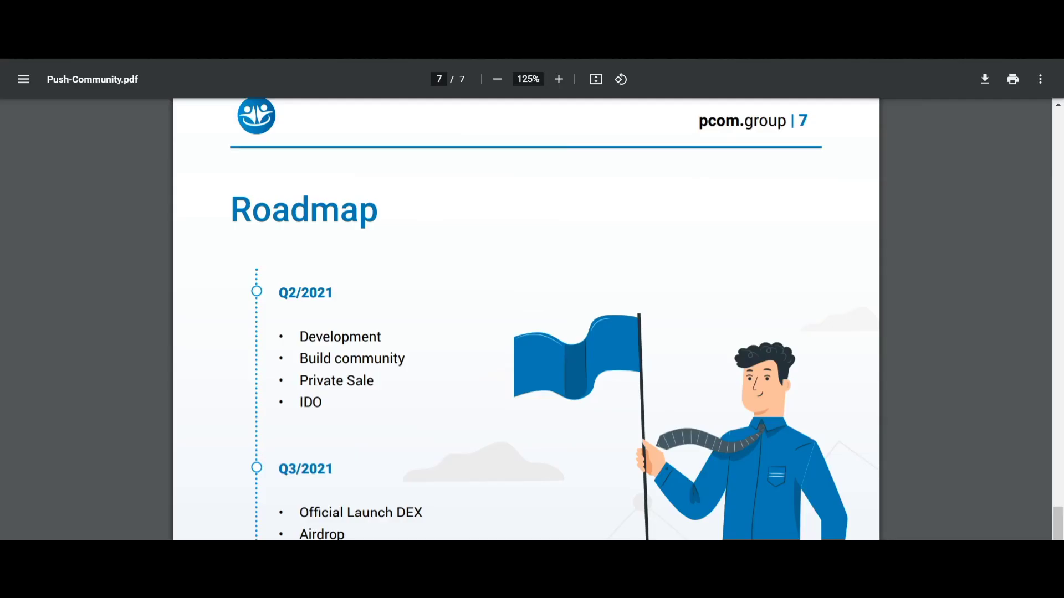
{"action": "mouse_move", "coordinate": [937, 309]}
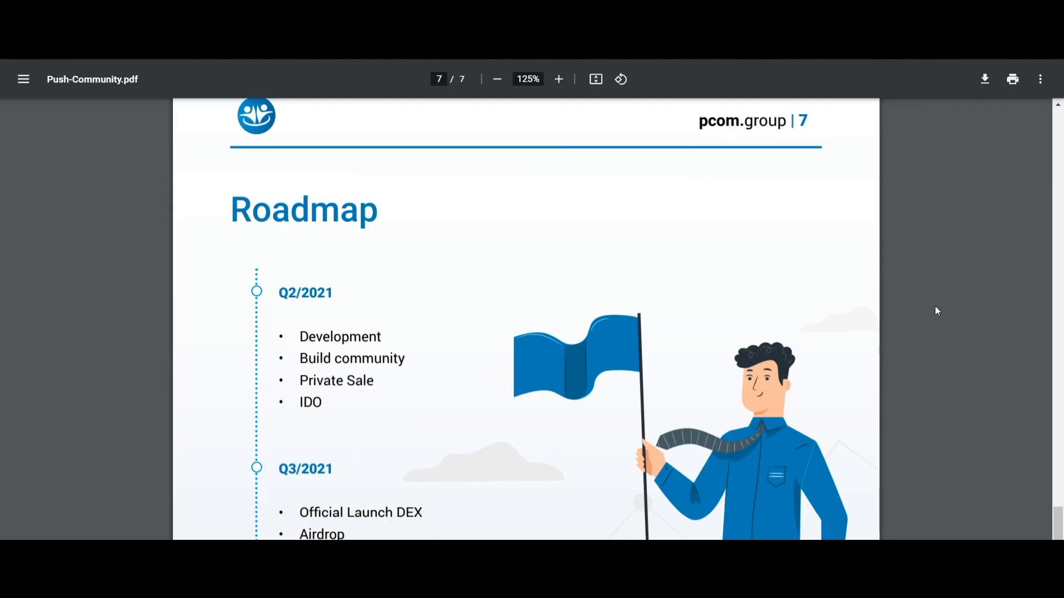
{"action": "scroll", "scroll_direction": "down", "scroll_amount": 3}
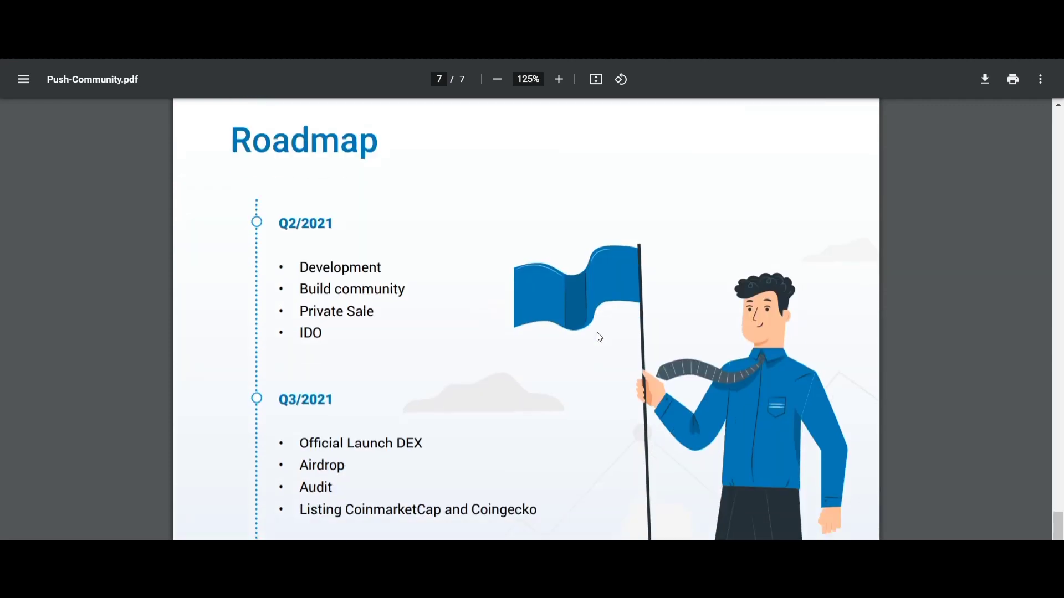
{"action": "mouse_move", "coordinate": [831, 363]}
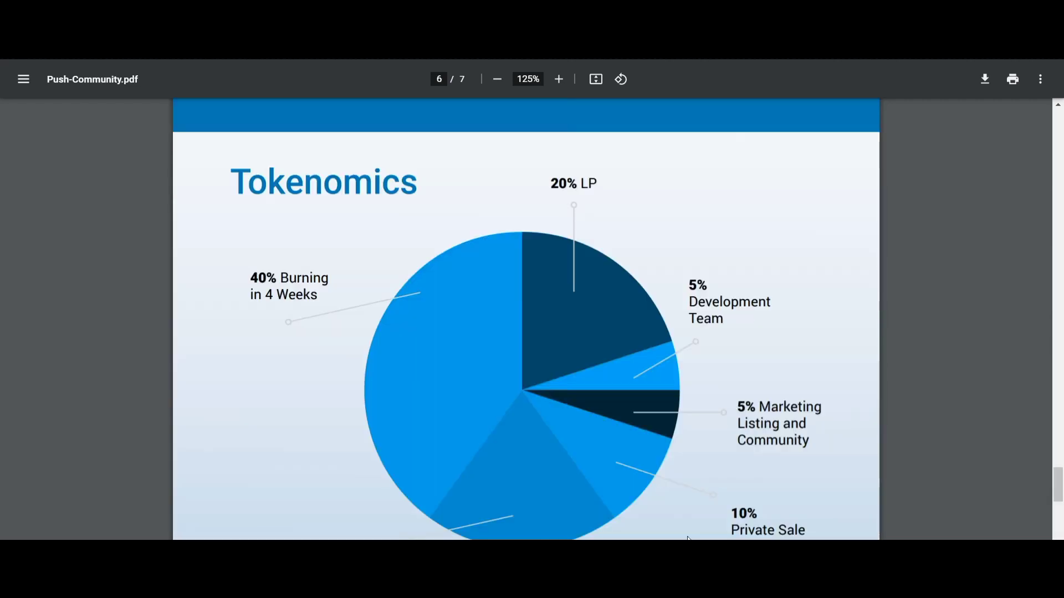
{"action": "mouse_move", "coordinate": [946, 522]}
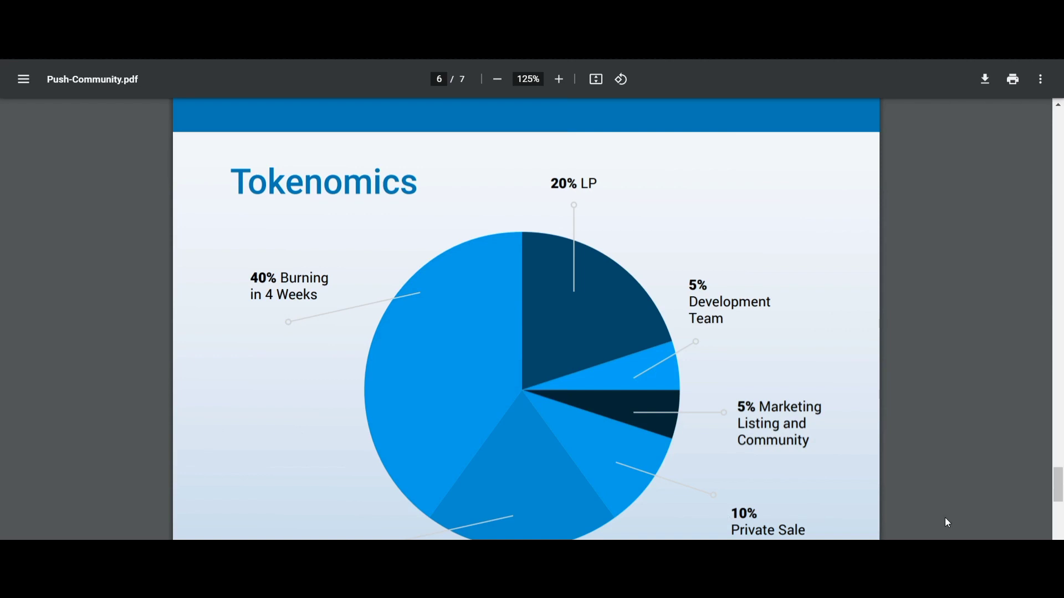
{"action": "scroll", "scroll_direction": "down", "scroll_amount": 3}
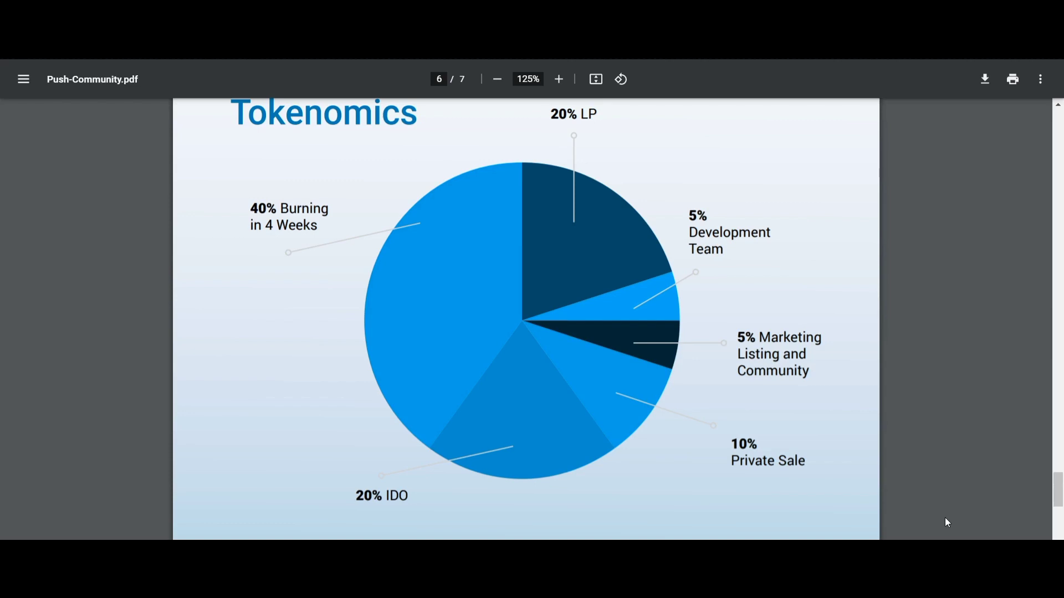
{"action": "mouse_move", "coordinate": [936, 525]}
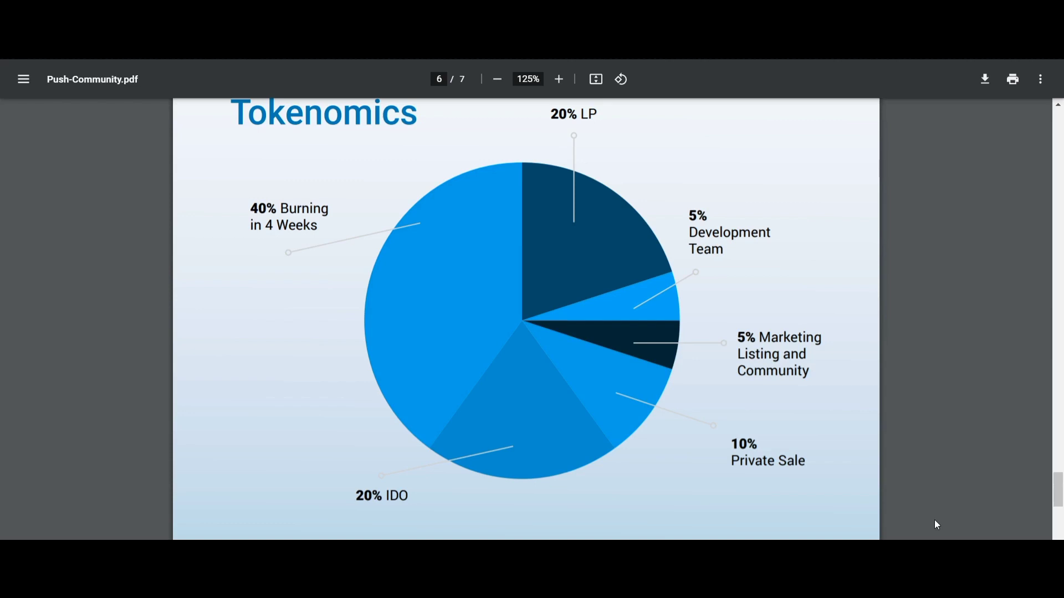
{"action": "mouse_move", "coordinate": [558, 425]}
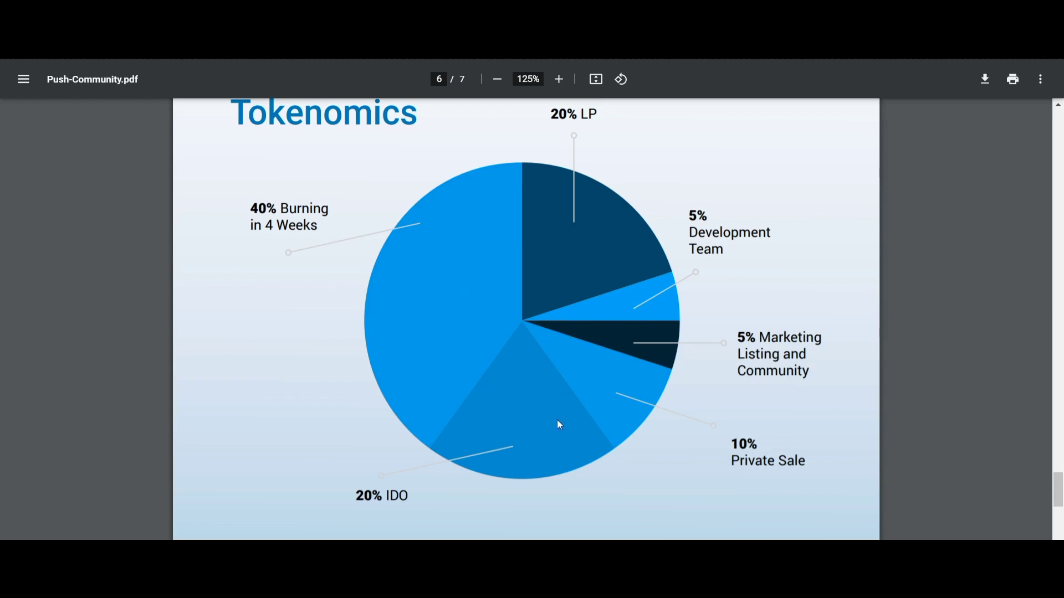
{"action": "mouse_move", "coordinate": [902, 465]}
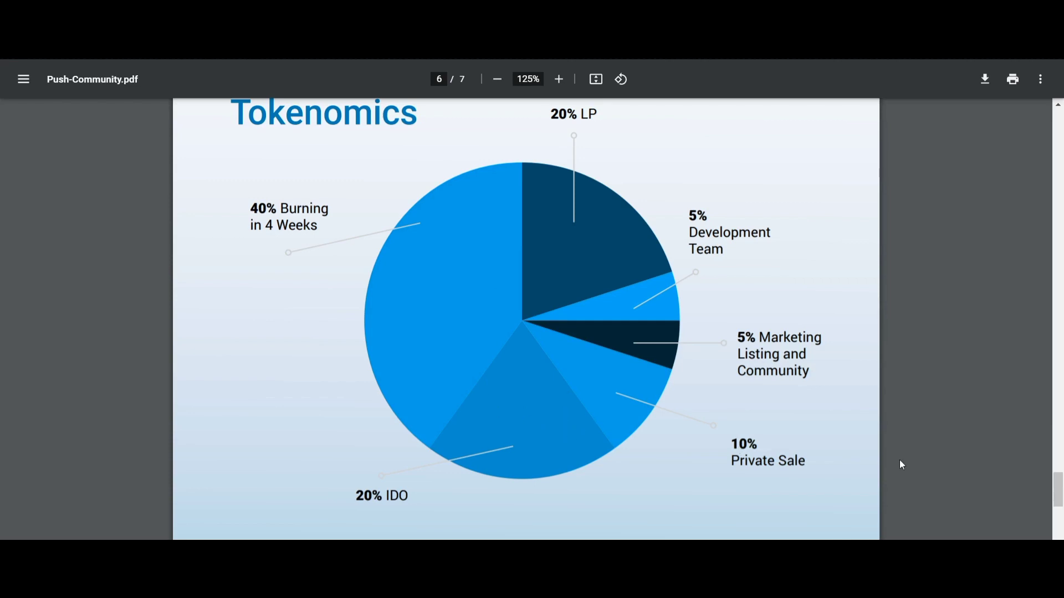
{"action": "mouse_move", "coordinate": [690, 419]}
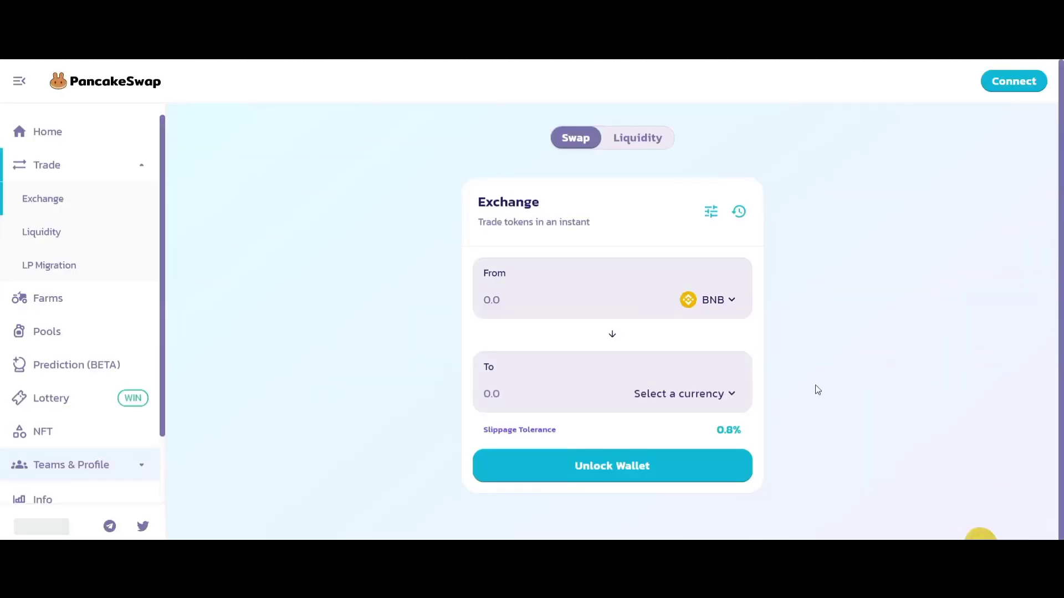
{"action": "mouse_move", "coordinate": [599, 376]}
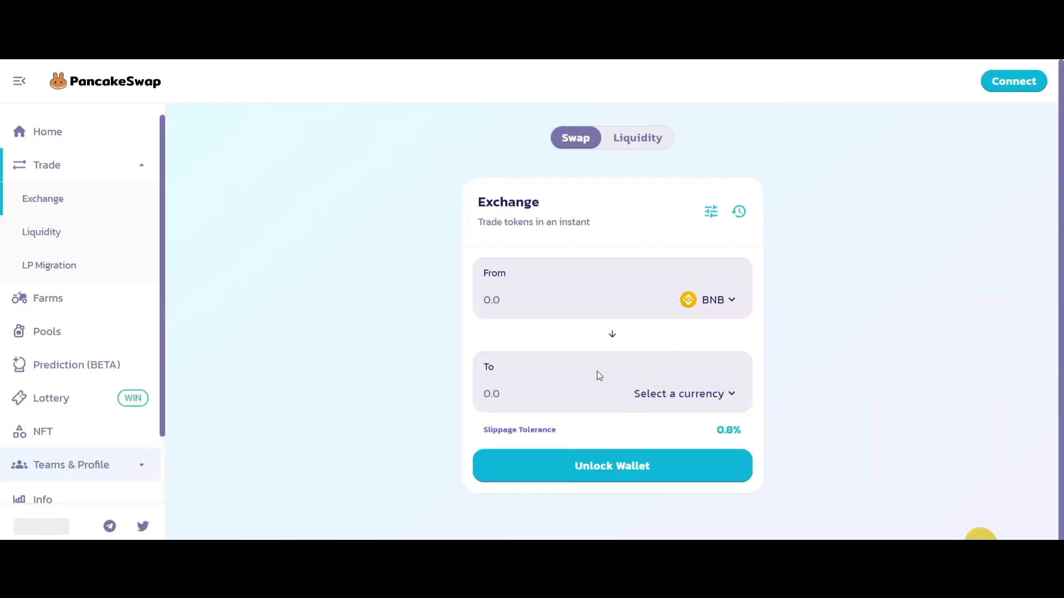
{"action": "mouse_move", "coordinate": [571, 358]}
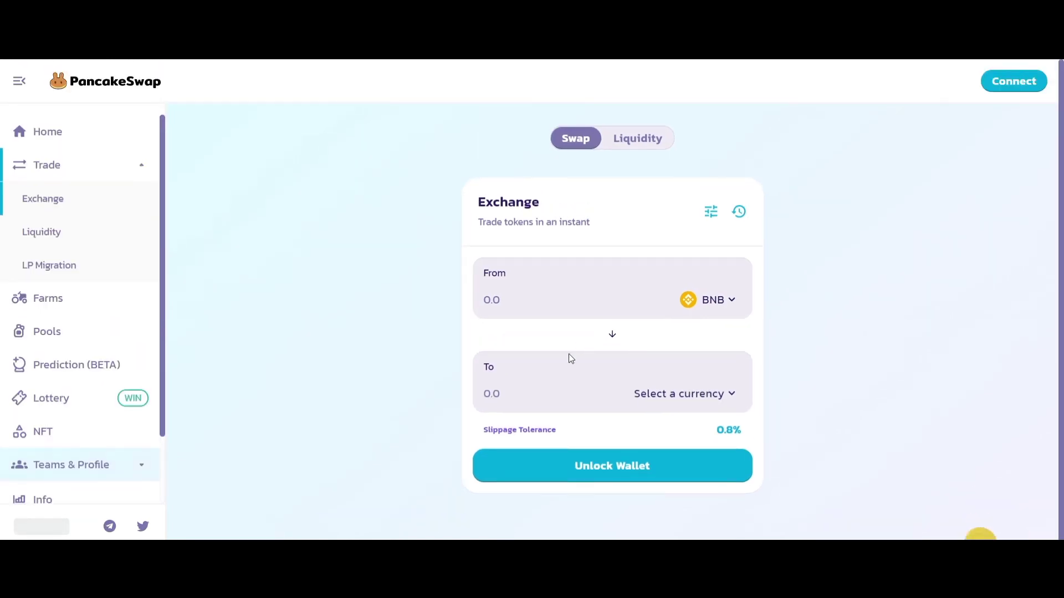
{"action": "mouse_move", "coordinate": [762, 269]}
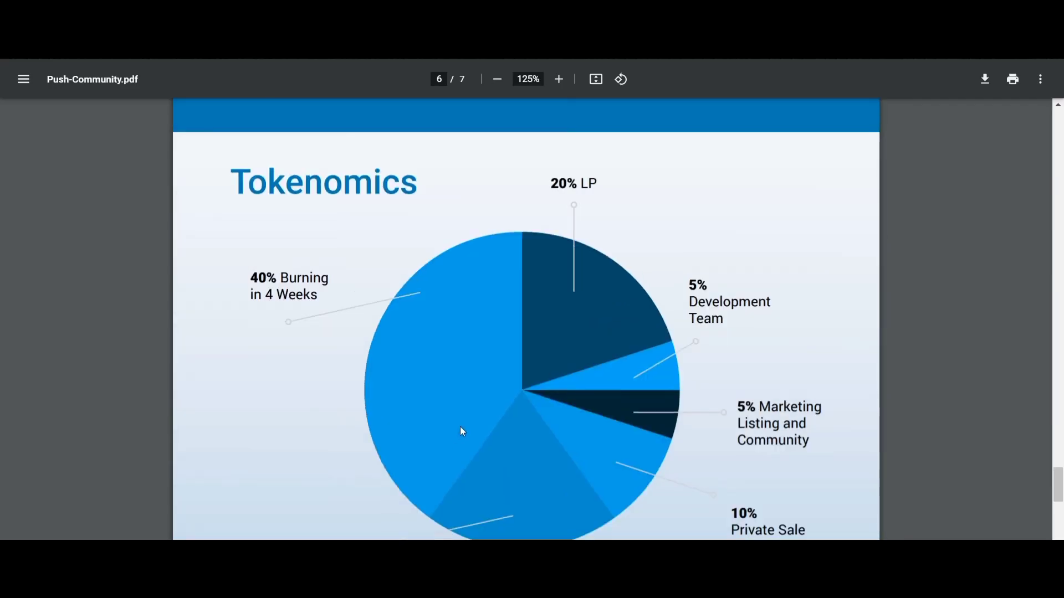
{"action": "mouse_move", "coordinate": [801, 398]}
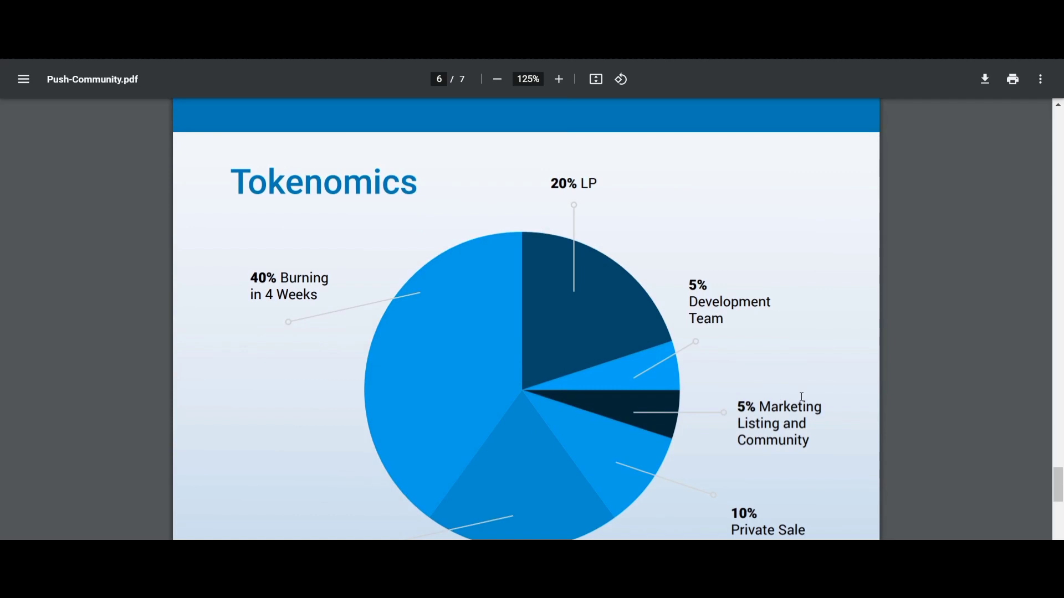
{"action": "mouse_move", "coordinate": [799, 407]}
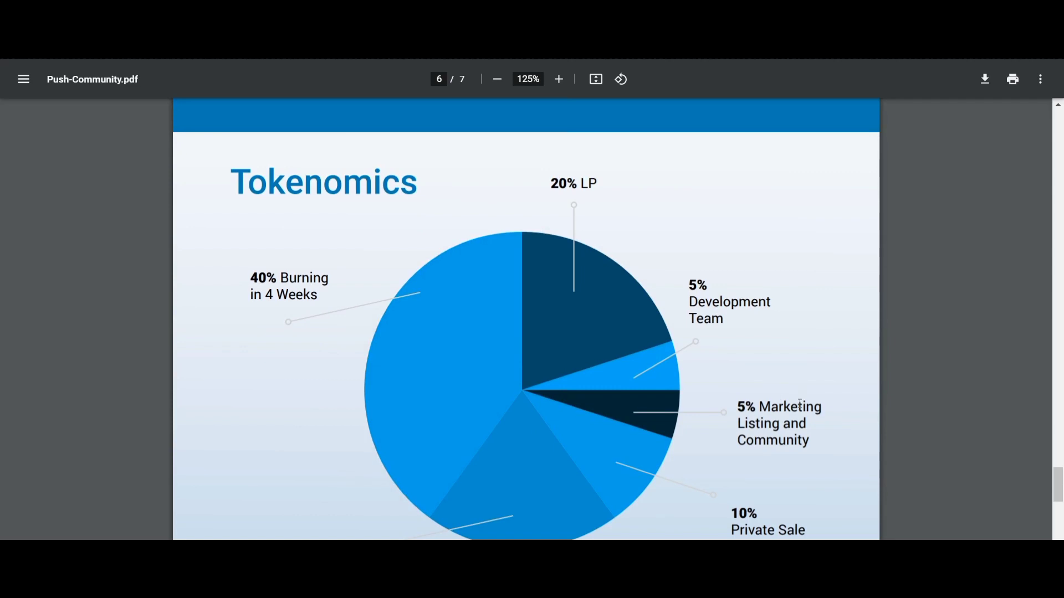
{"action": "scroll", "scroll_direction": "down", "scroll_amount": 3}
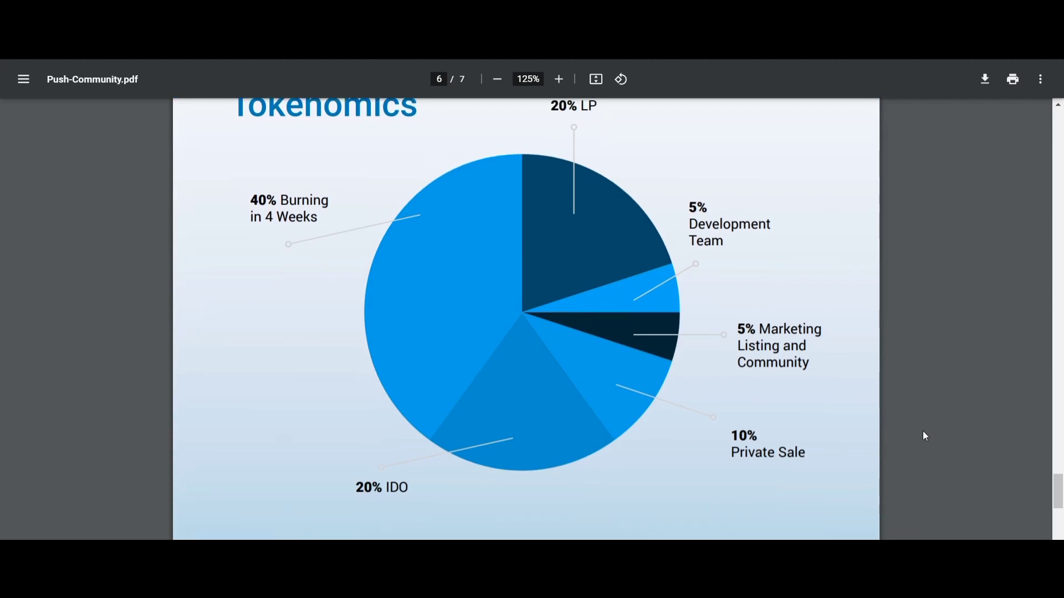
{"action": "scroll", "scroll_direction": "down", "scroll_amount": 3}
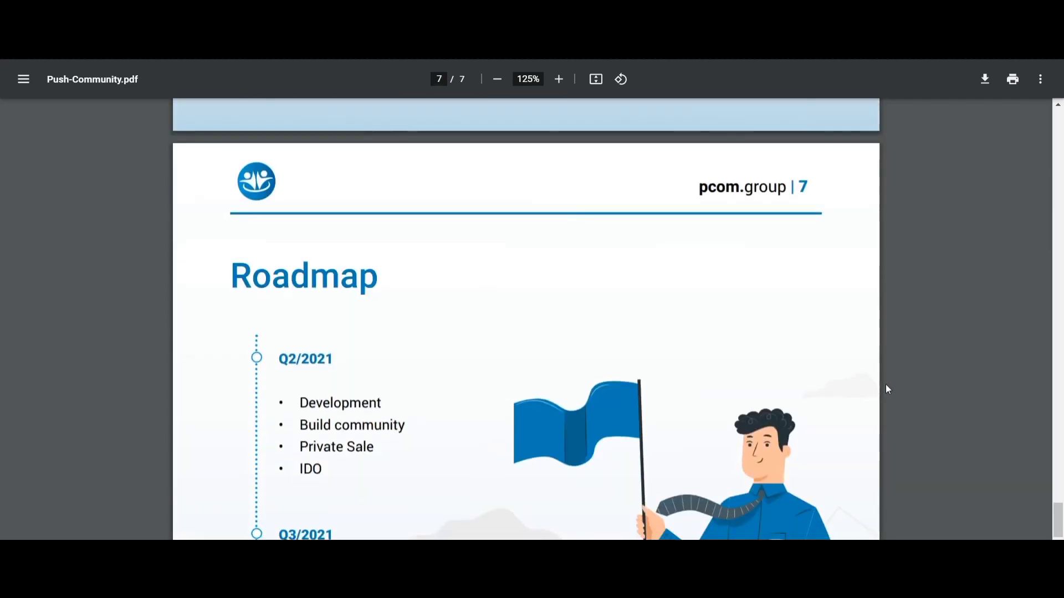
{"action": "scroll", "scroll_direction": "down", "scroll_amount": 3}
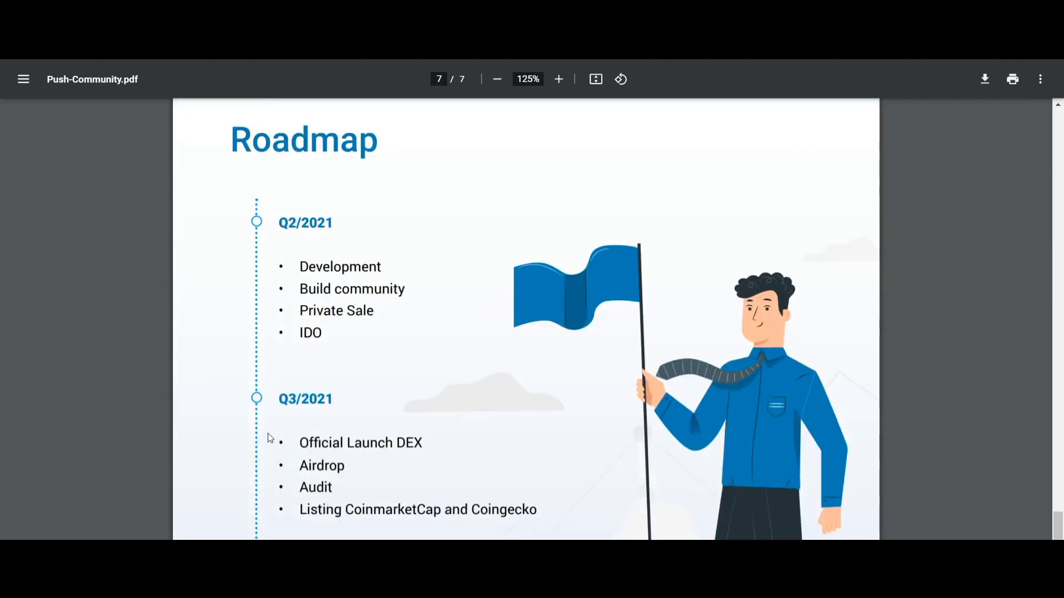
{"action": "scroll", "scroll_direction": "down", "scroll_amount": 3}
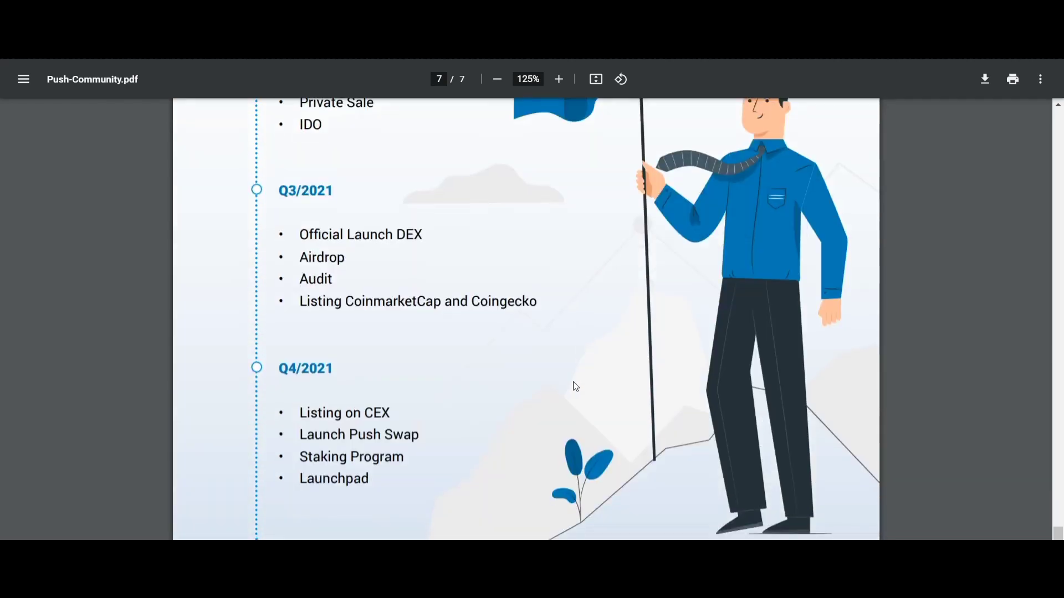
{"action": "mouse_move", "coordinate": [628, 448]}
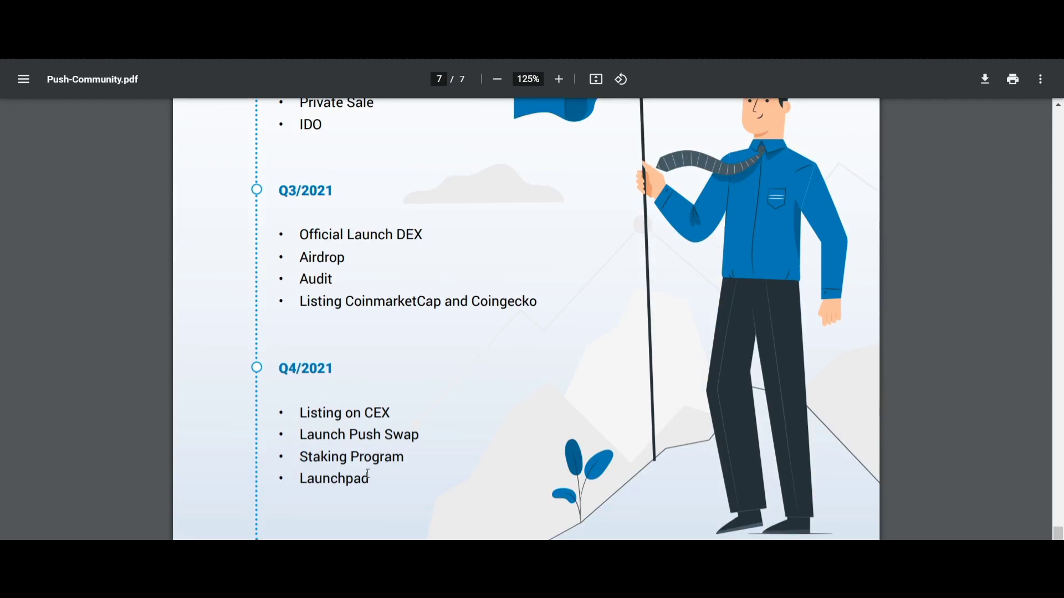
{"action": "mouse_move", "coordinate": [497, 453]}
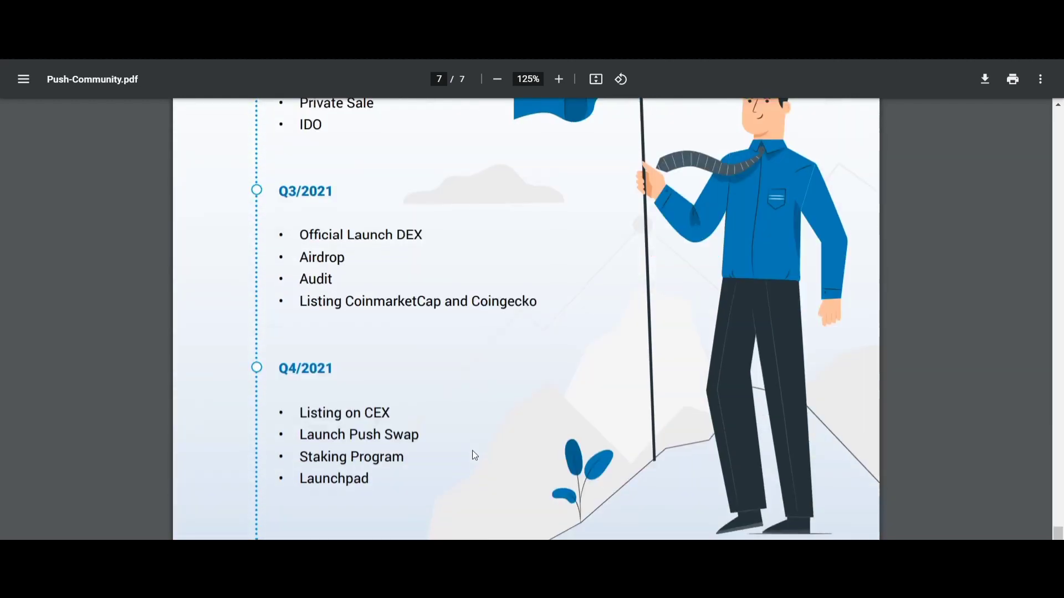
{"action": "mouse_move", "coordinate": [503, 454]}
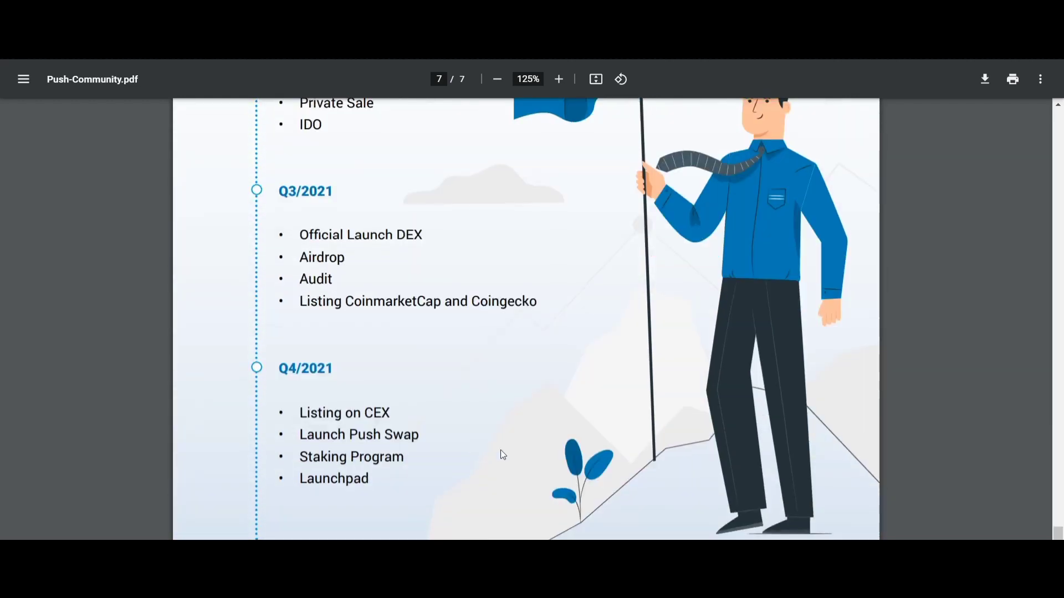